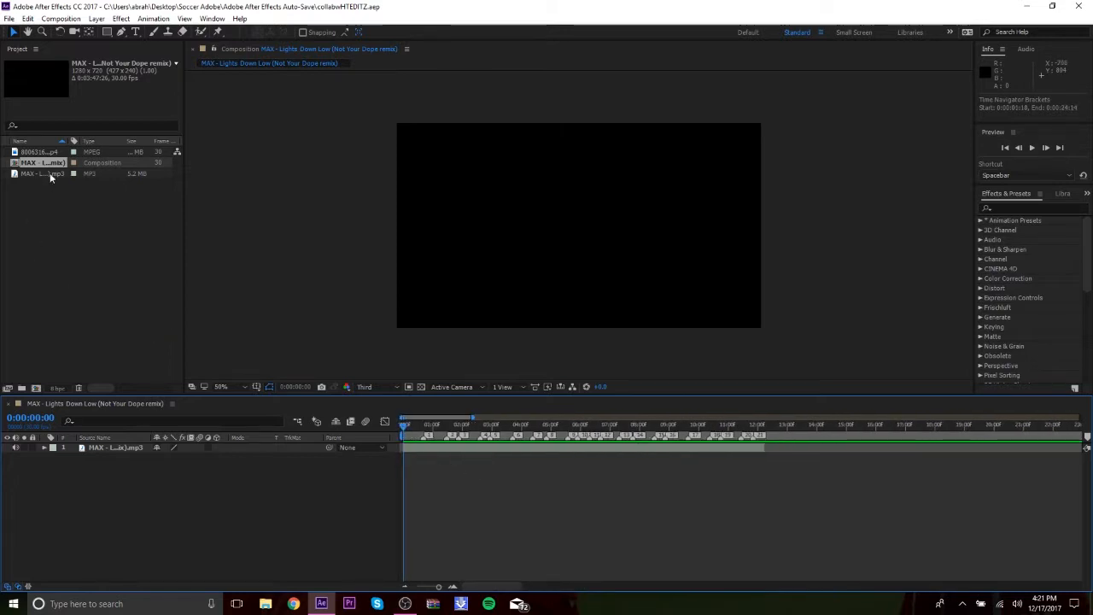
Step: Add the football footage to the timeline and scale it with Fit to Comp
left_click(41, 151)
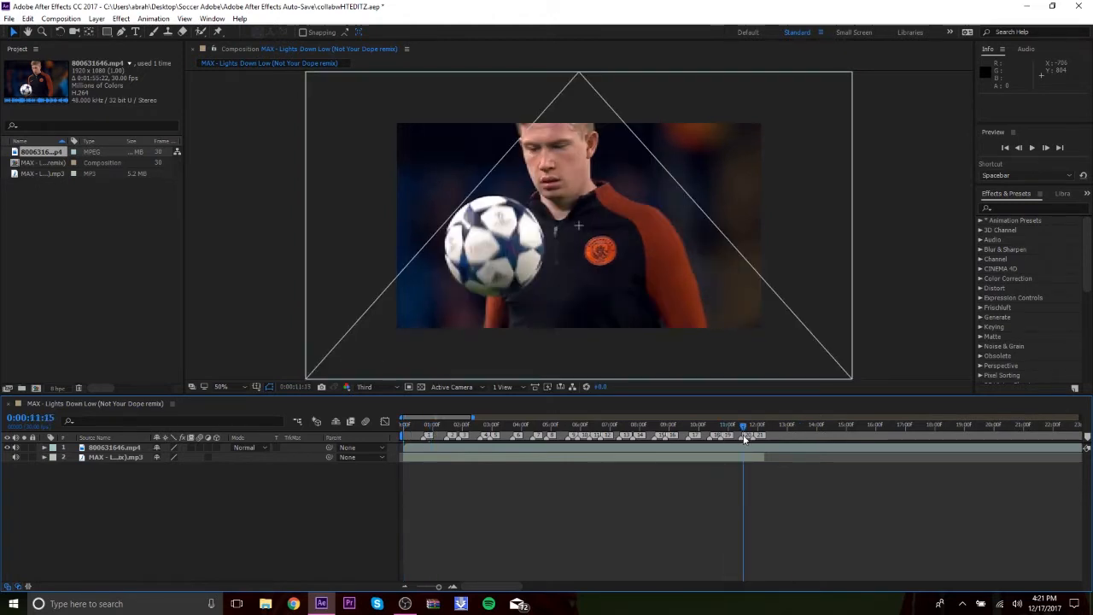
left_click(403, 424)
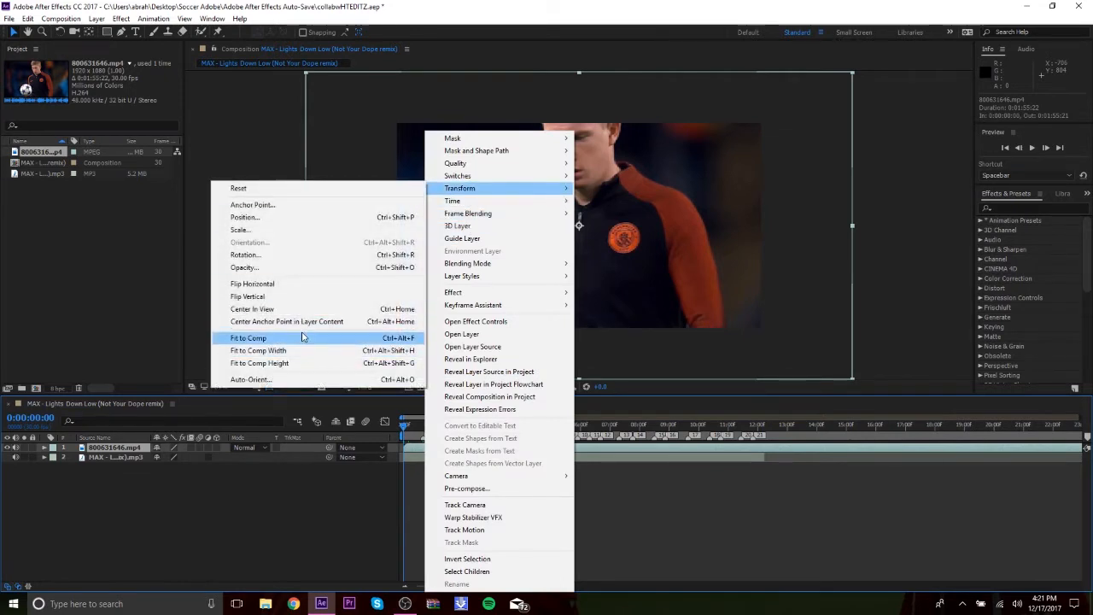
left_click(248, 338)
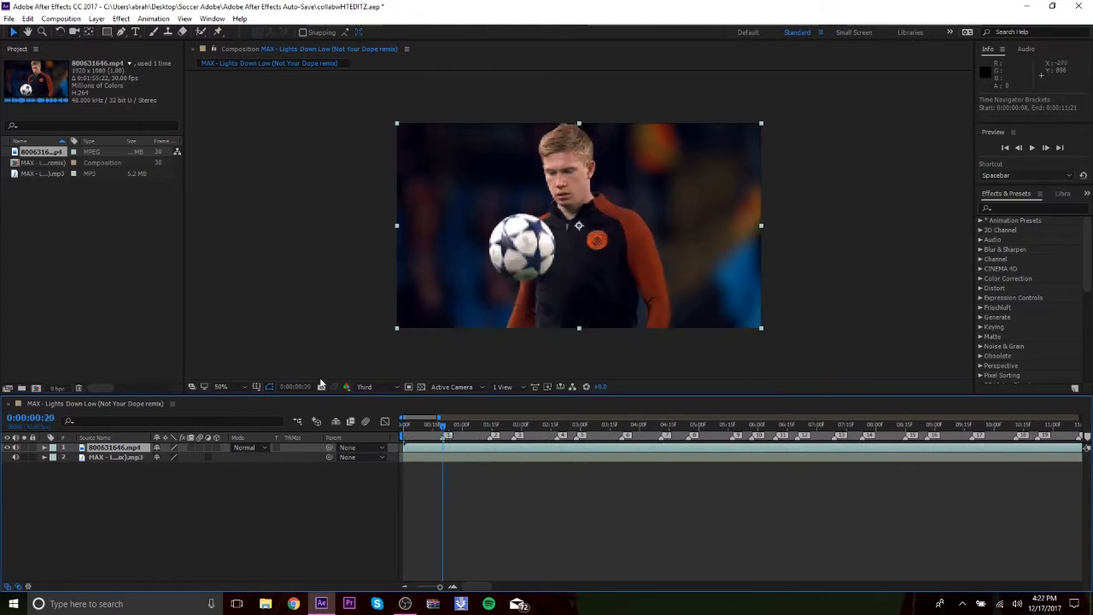
mouse_move(458, 456)
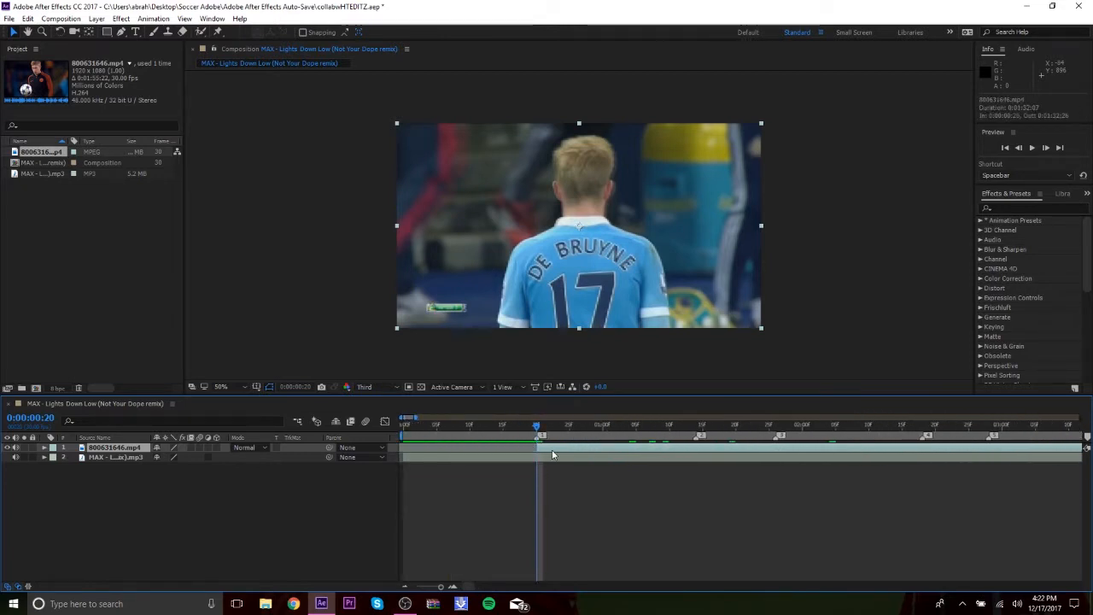
Step: Enable Time Remapping on the football clip via the layer's Time menu (Ctrl+Alt+T)
key("ctrl+alt+t")
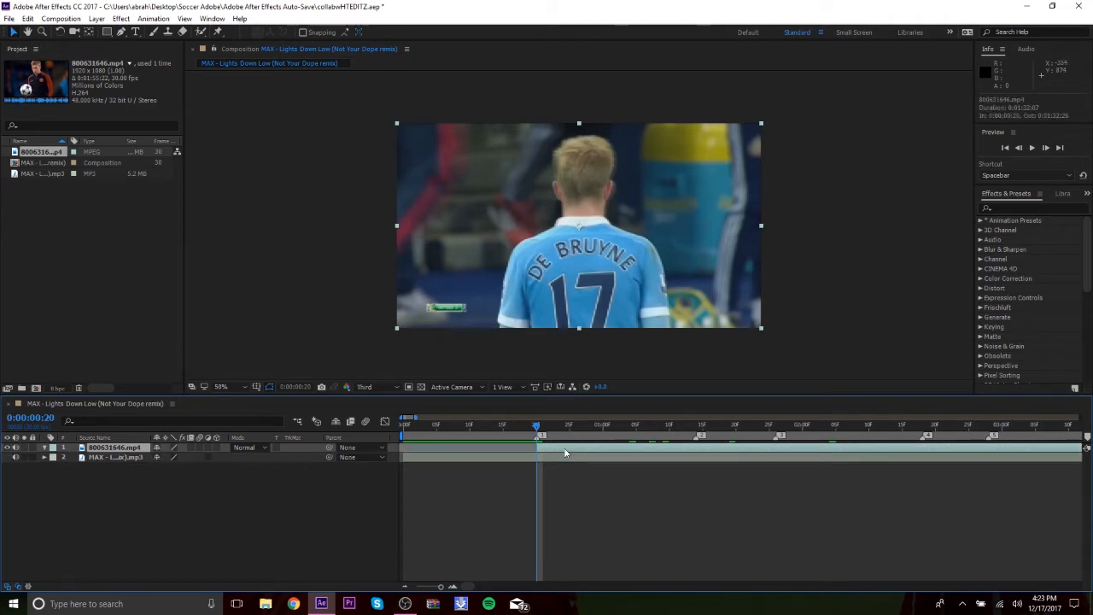
right_click(564, 453)
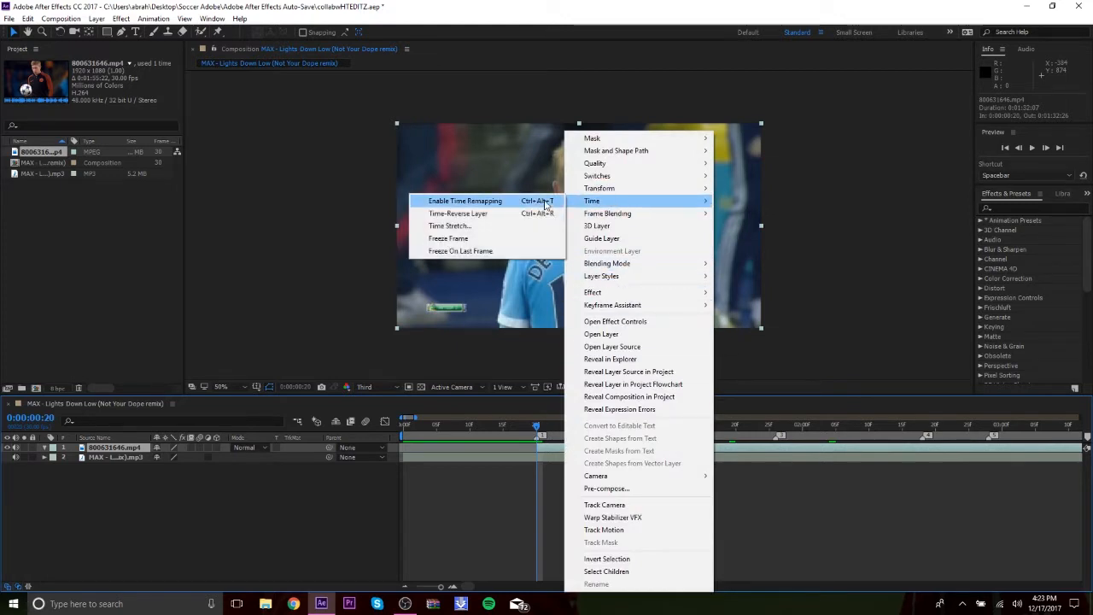
left_click(465, 201)
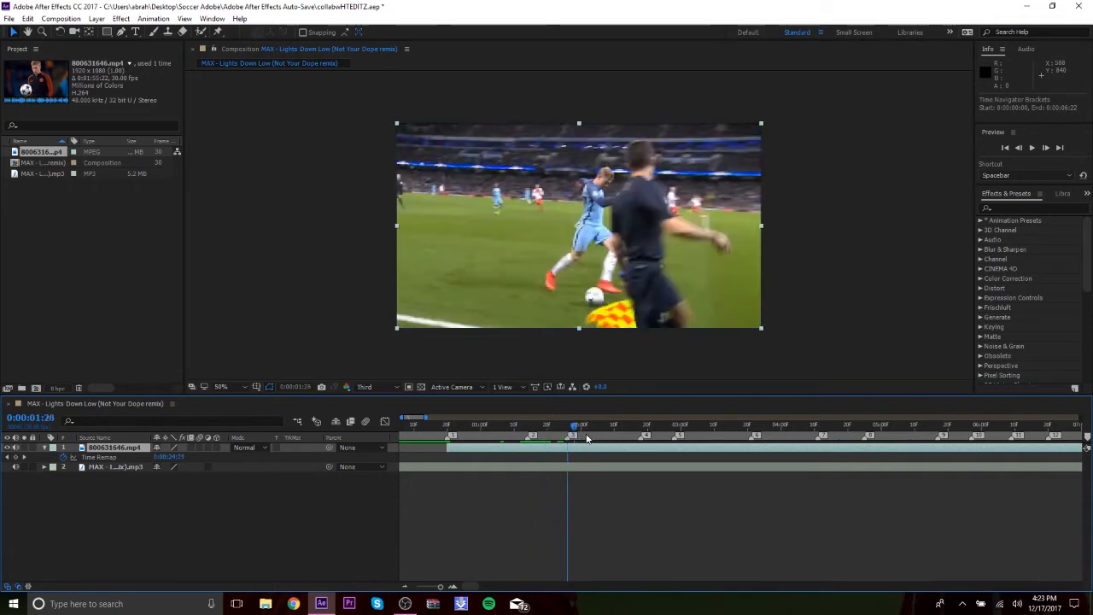
Step: Add Time Remap keyframes at successive beat markers, adjusting the footage frame shown at each
left_click_drag(580, 423, 447, 424)
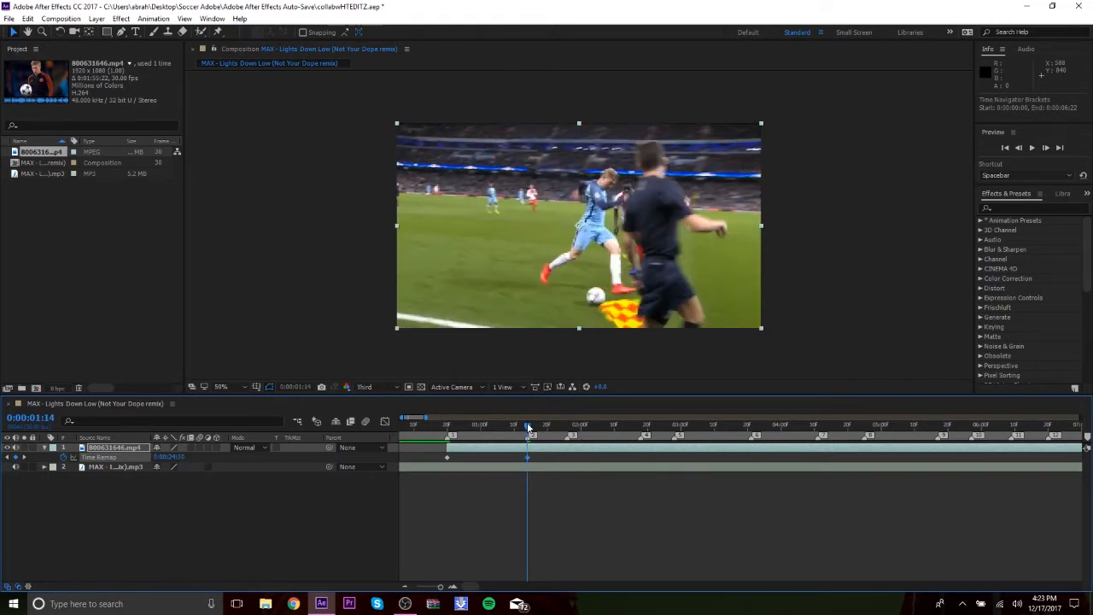
left_click(530, 424)
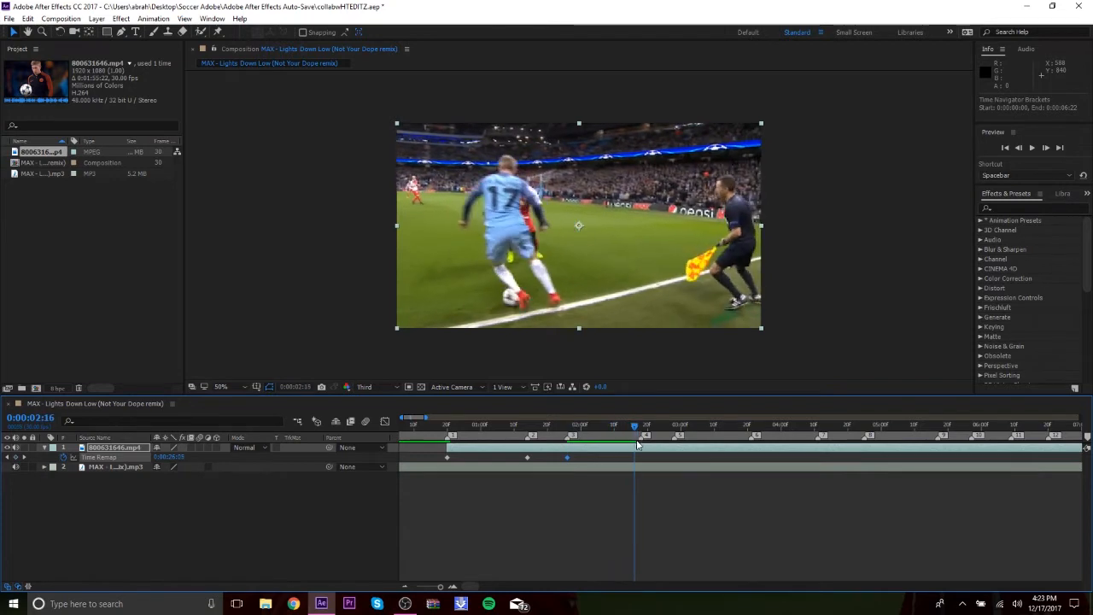
left_click(640, 423)
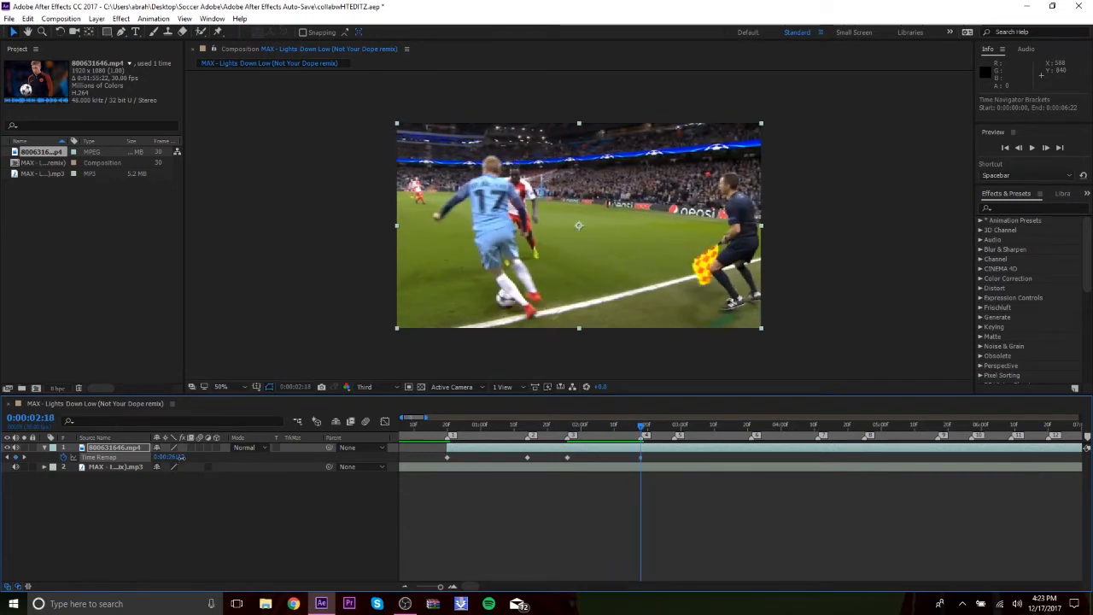
left_click_drag(640, 423, 649, 423)
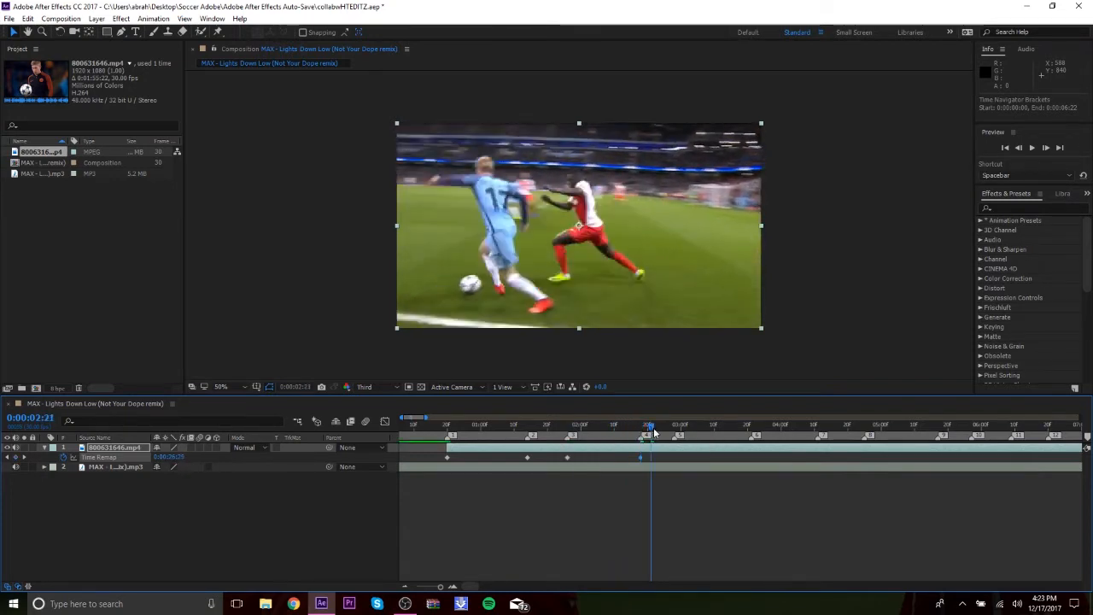
left_click_drag(649, 424, 673, 423)
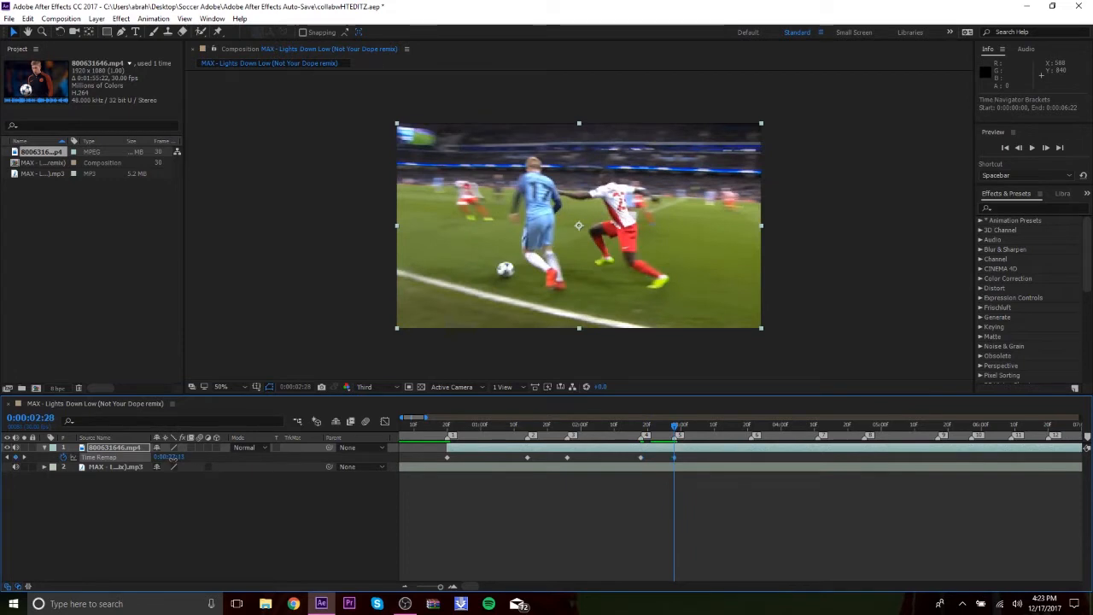
left_click(709, 423)
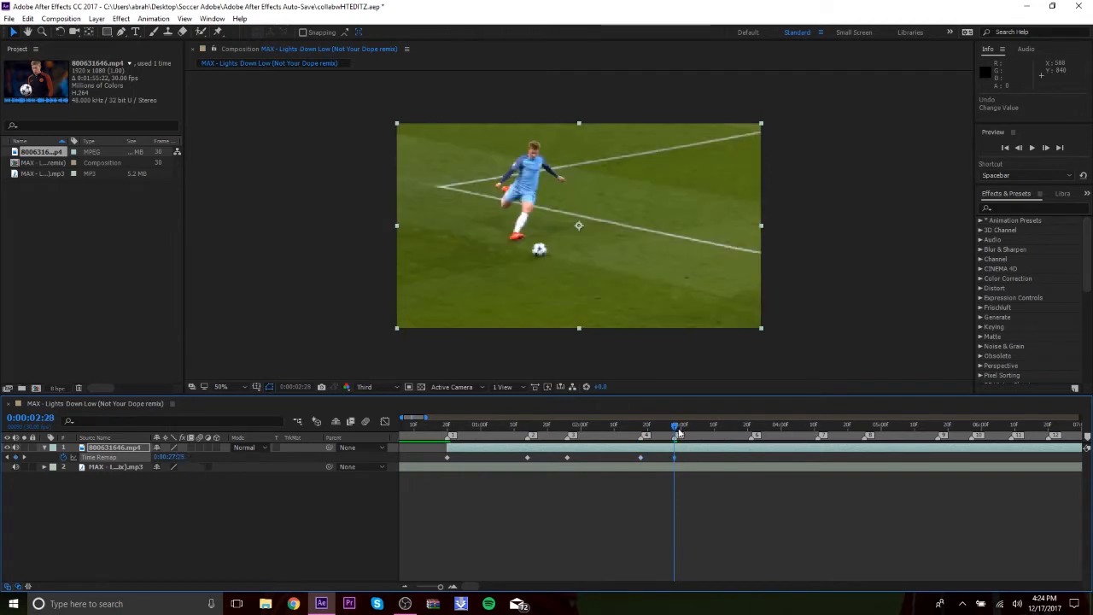
left_click(759, 424)
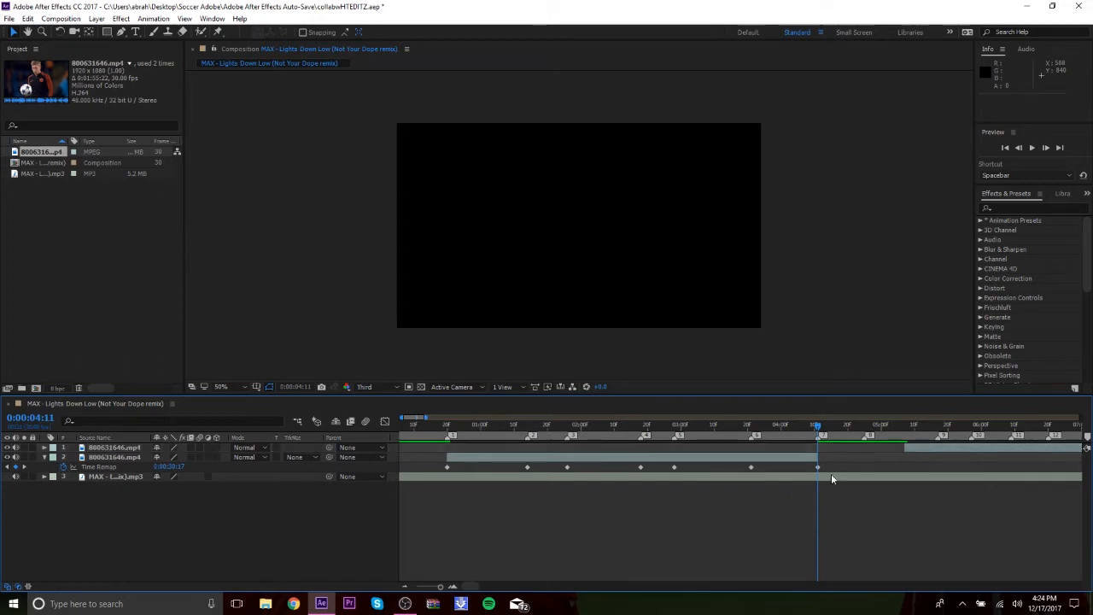
Step: Select all Time Remap keyframes and apply Easy Ease to them
left_click(116, 458)
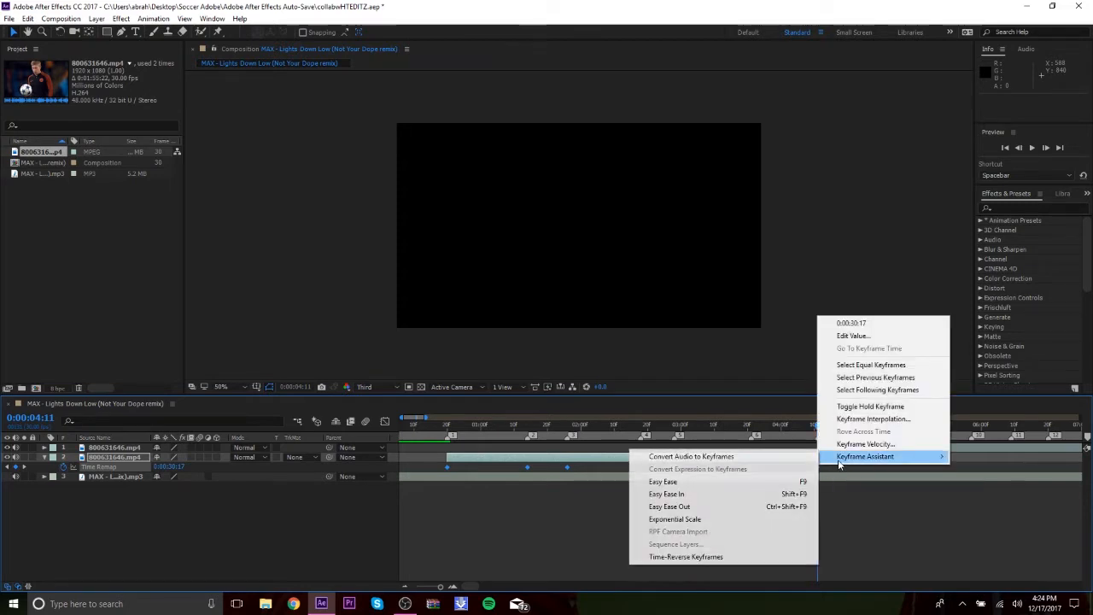
mouse_move(687, 482)
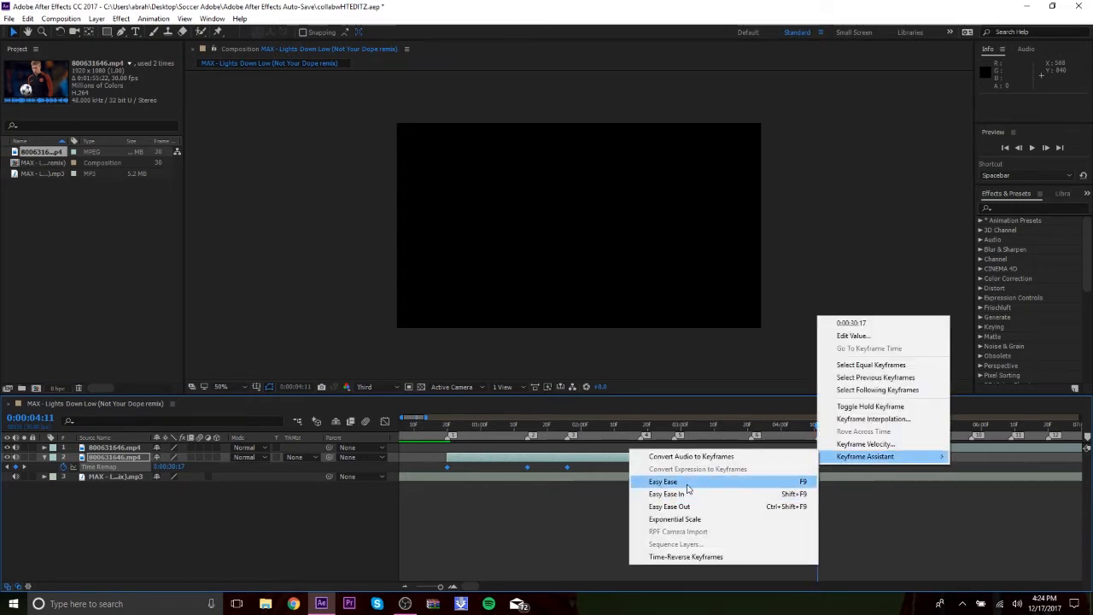
left_click(663, 482)
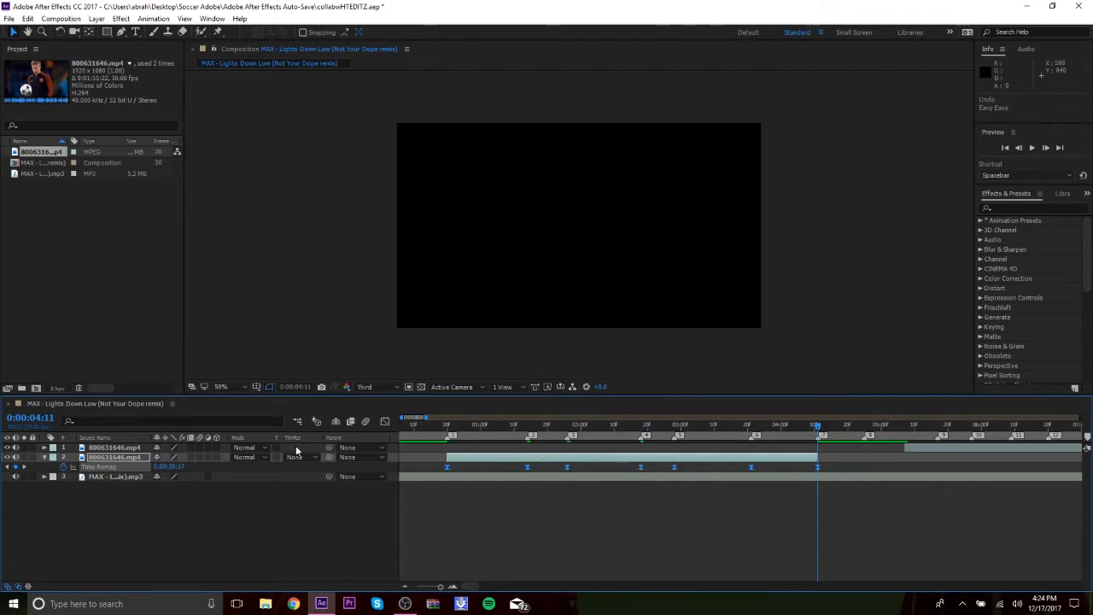
mouse_move(386, 431)
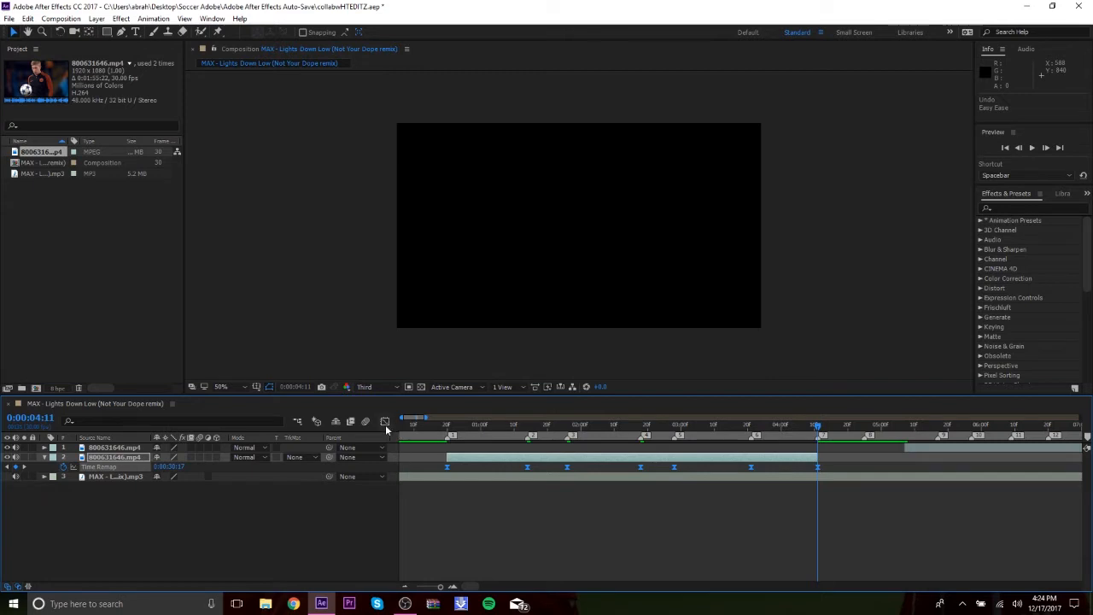
Step: Switch the Graph Editor to show the Time Remap value graph
left_click(384, 420)
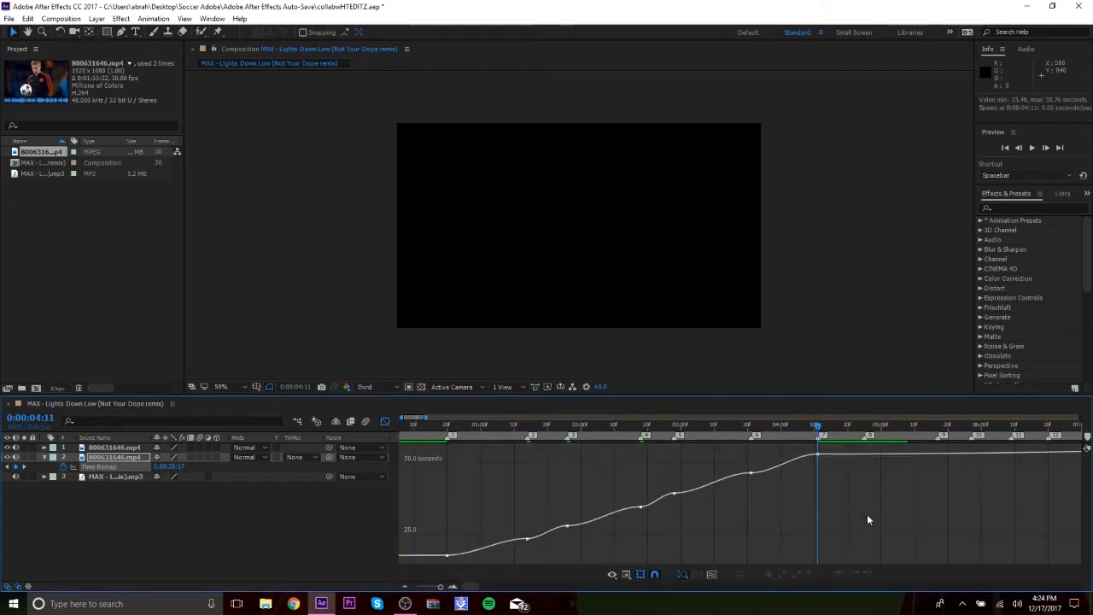
mouse_move(718, 506)
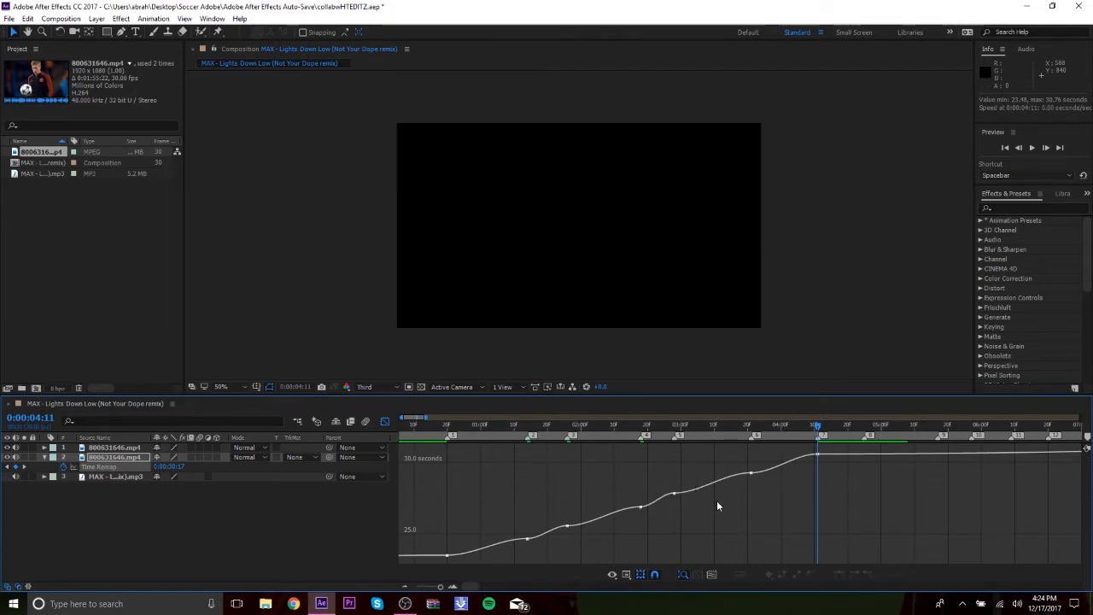
mouse_move(731, 509)
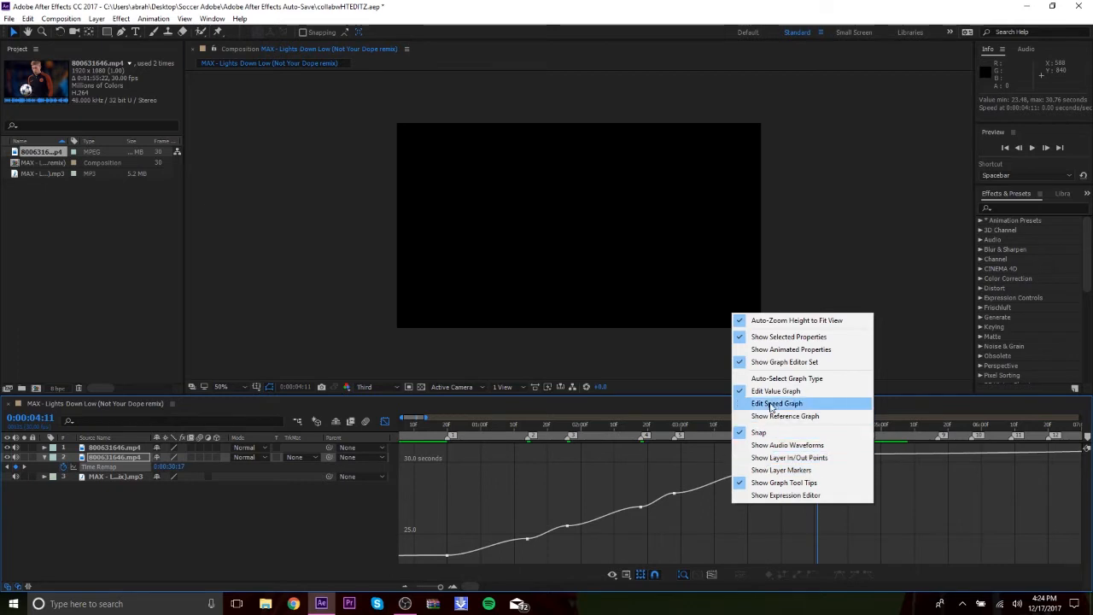
mouse_move(776, 392)
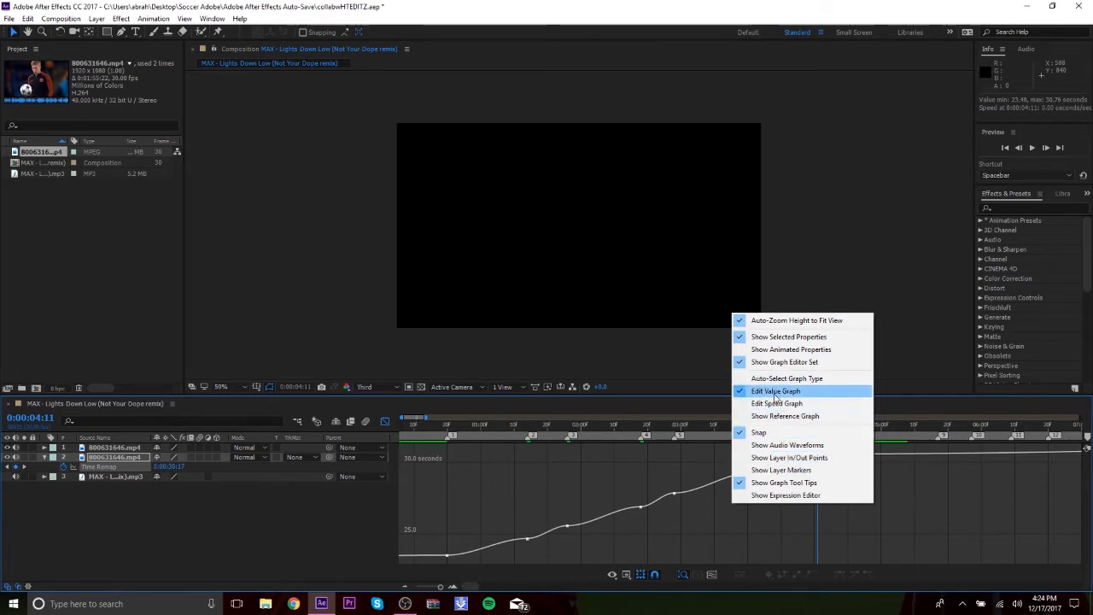
mouse_move(776, 397)
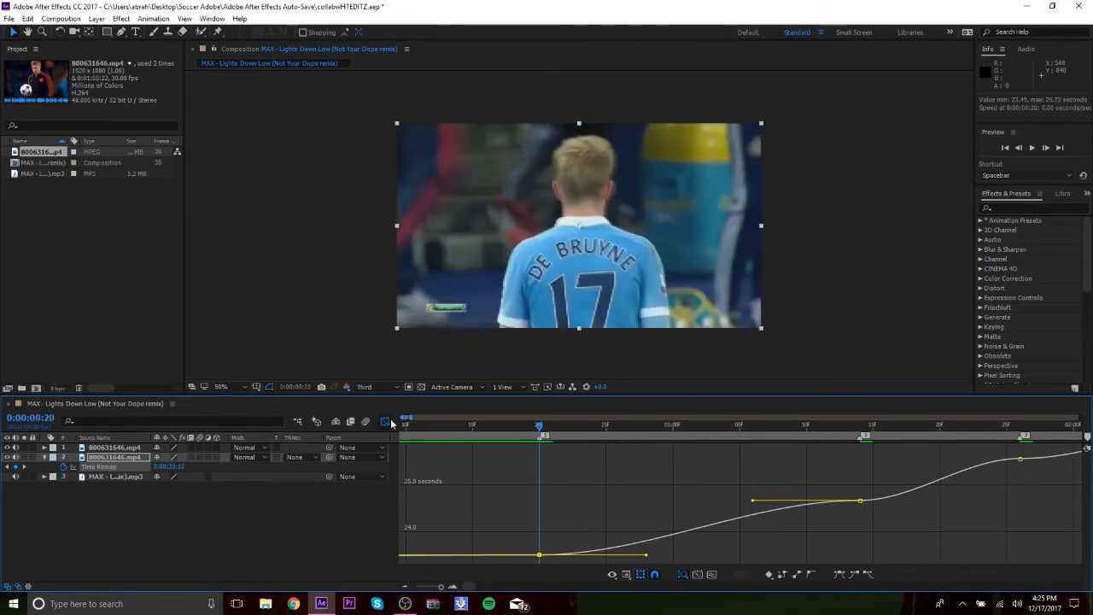
Step: Stretch the Time Remap keyframes' bezier handles so speed jumps at each beat then levels off
left_click(845, 424)
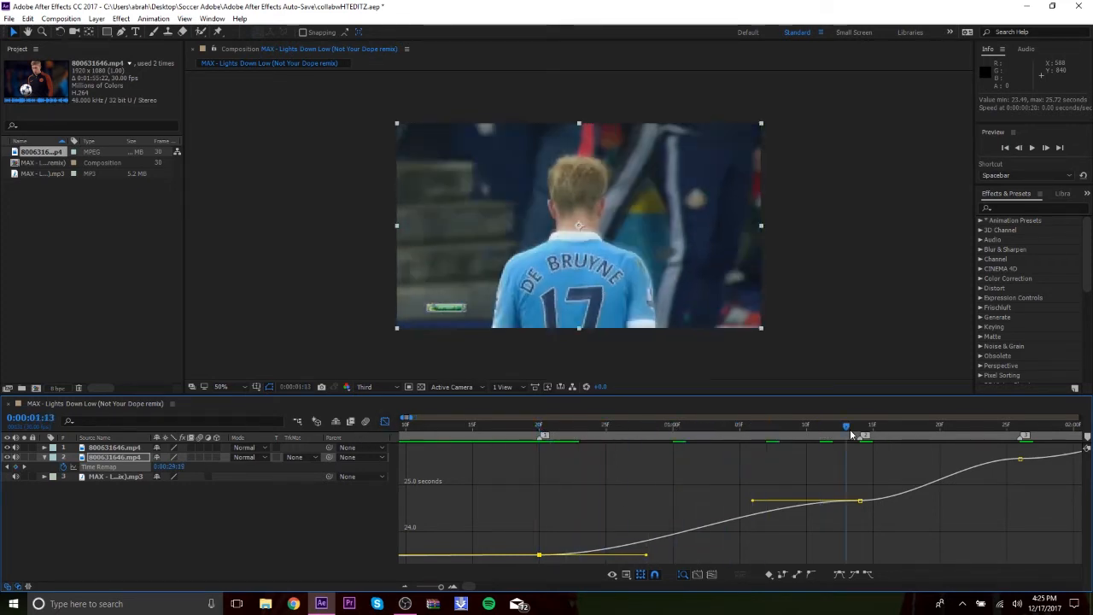
left_click(566, 424)
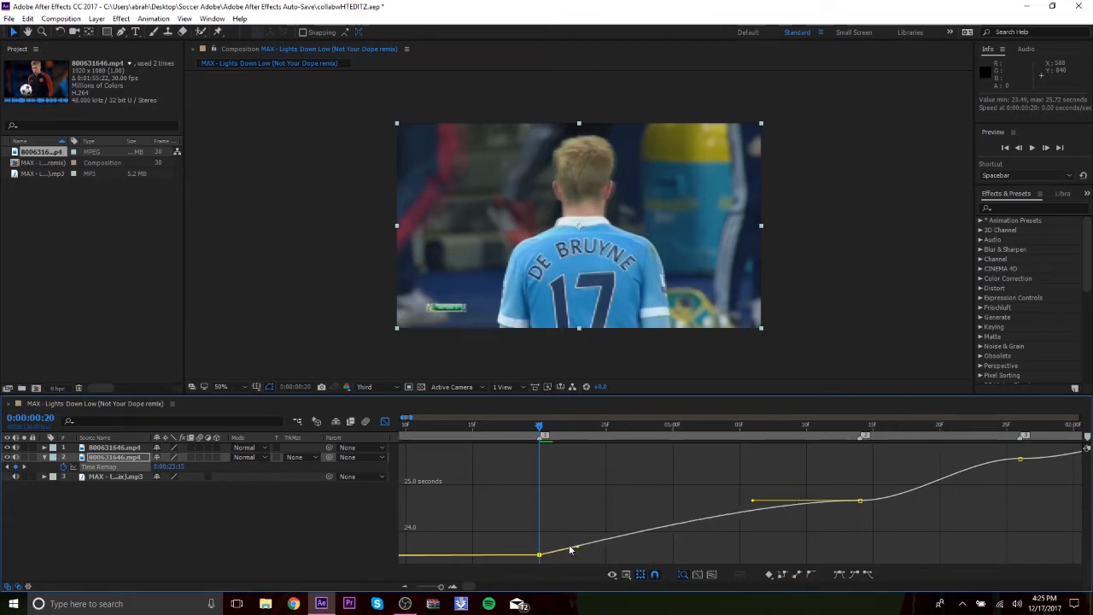
left_click_drag(571, 550, 544, 513)
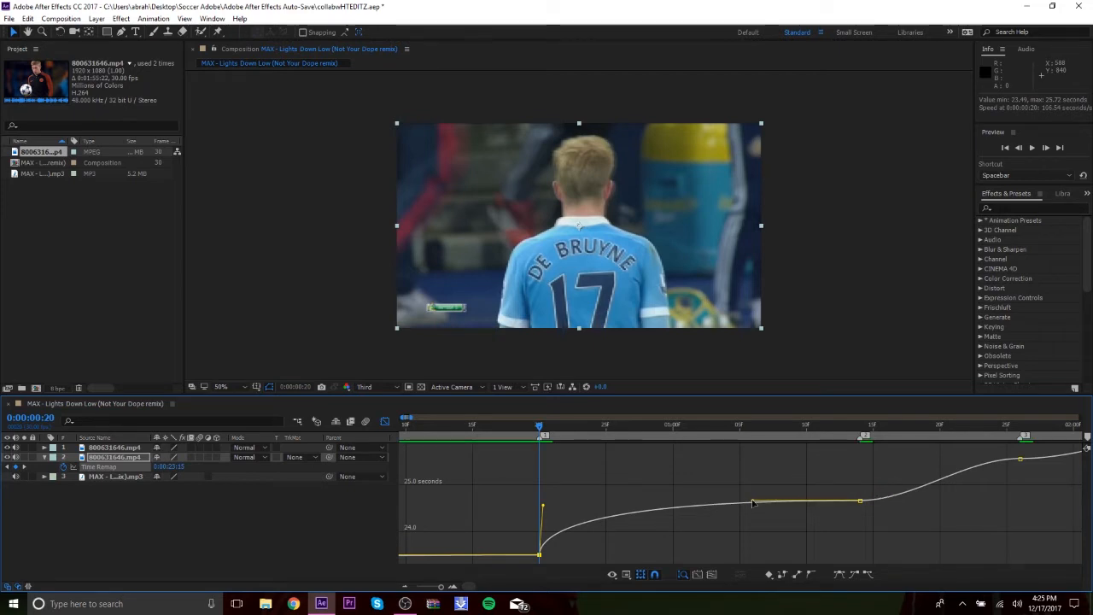
mouse_move(769, 510)
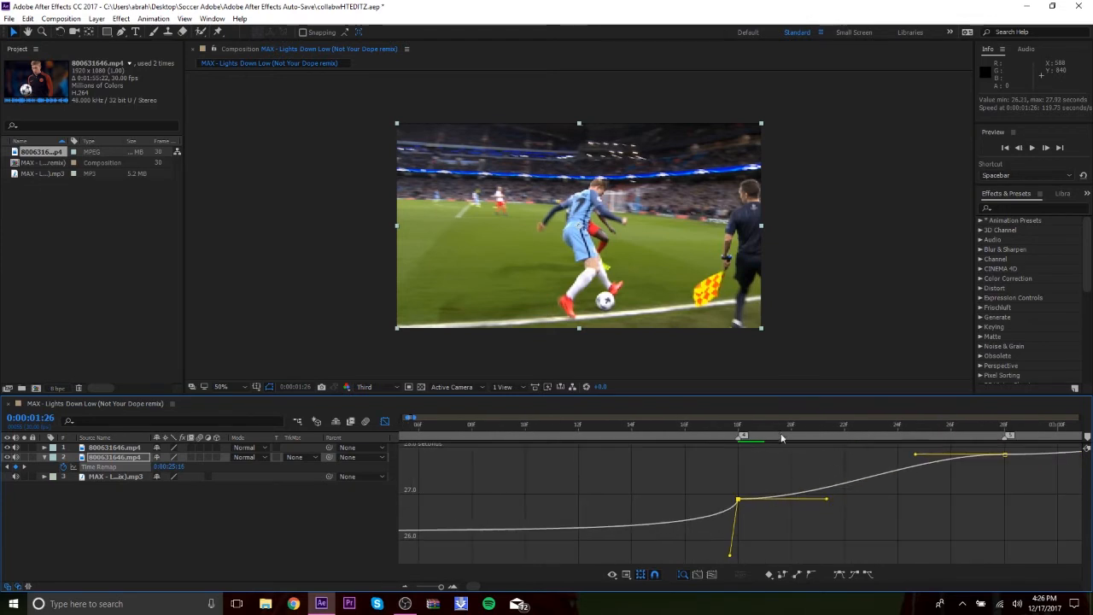
left_click(601, 423)
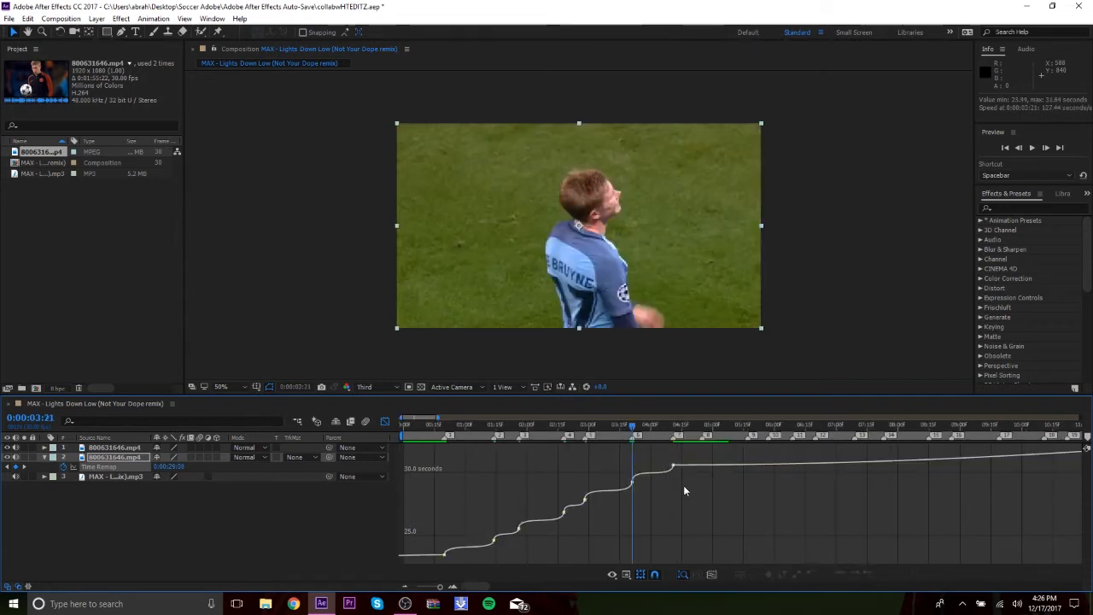
mouse_move(679, 515)
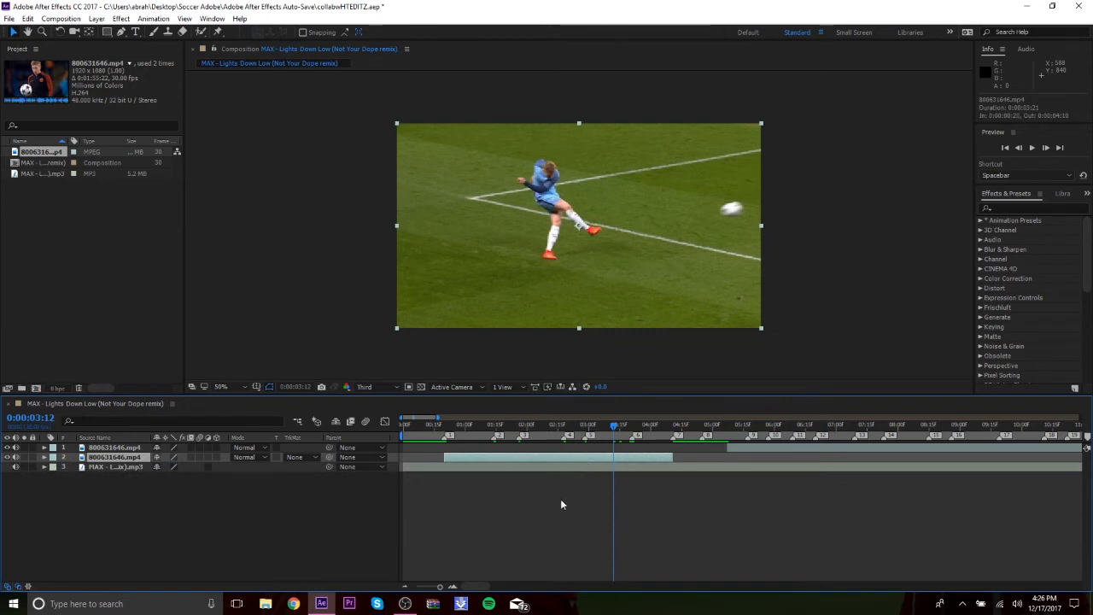
Step: Toggle the Graph Editor off to return to the layer bar view
left_click(444, 424)
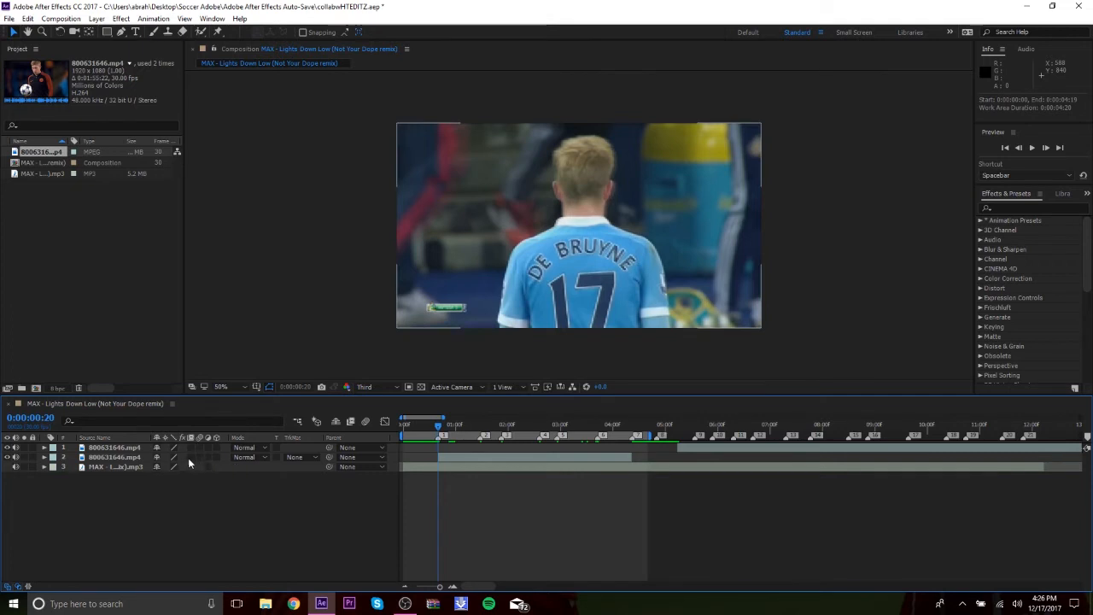
Step: Turn on frame blending and motion blur for the remapped clip and return to the comp start
left_click(113, 457)
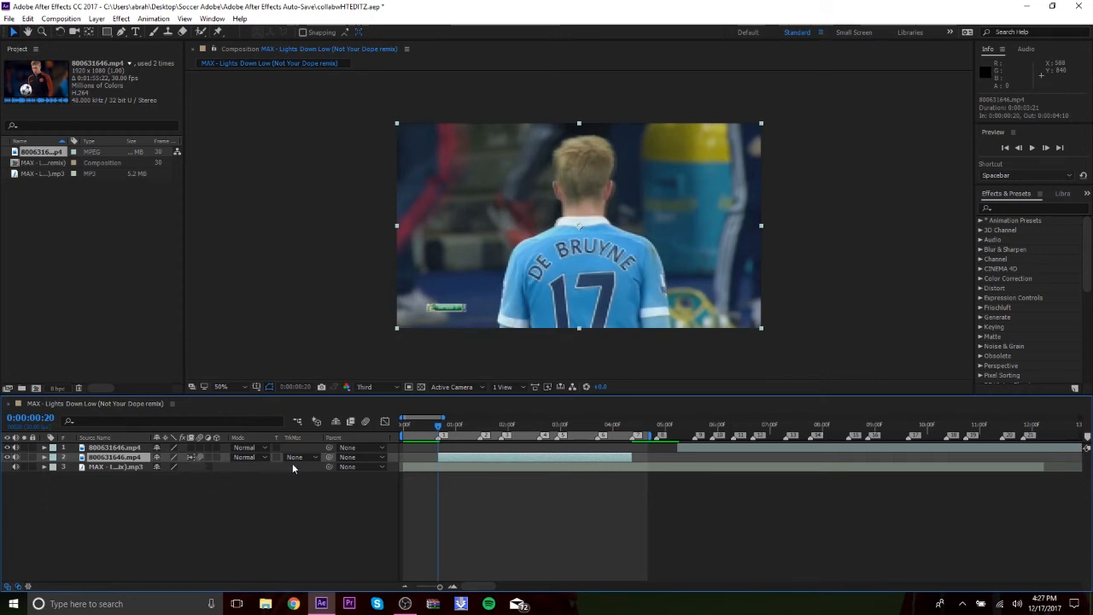
mouse_move(352, 422)
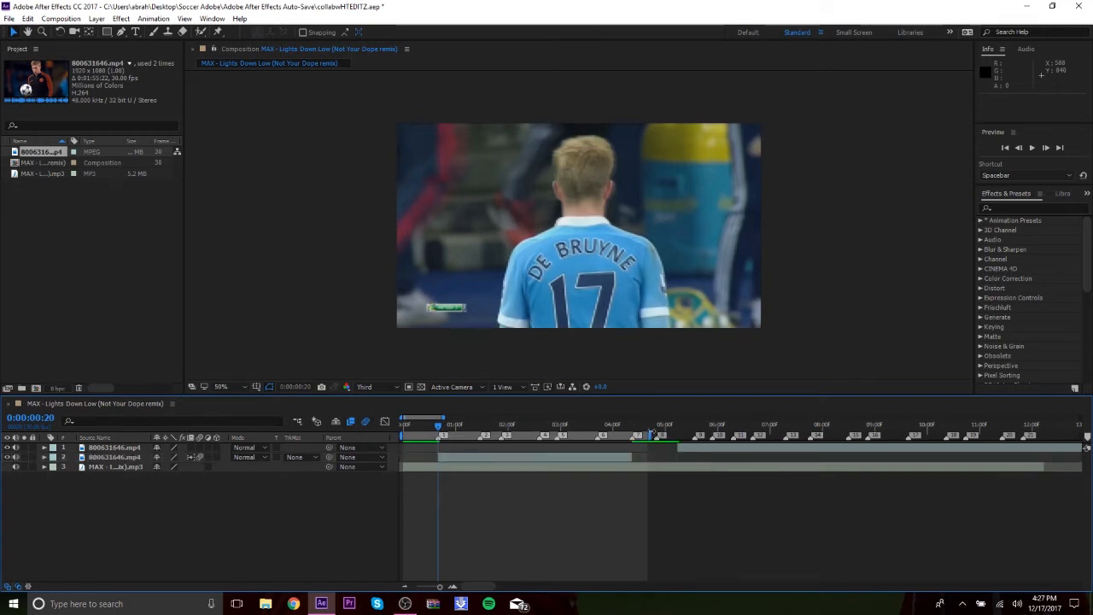
left_click(407, 424)
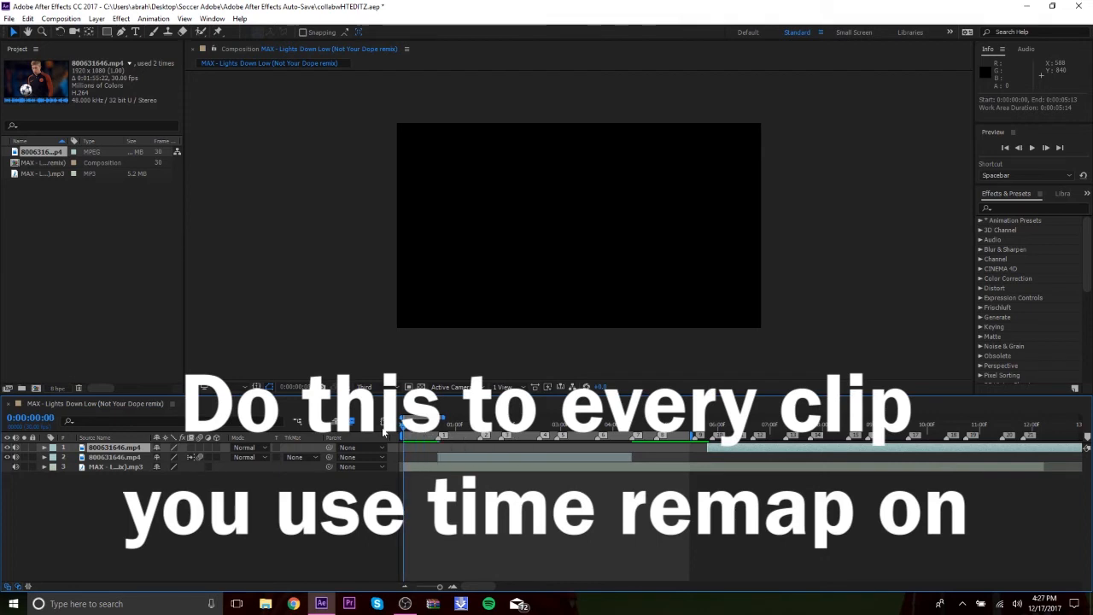
mouse_move(451, 475)
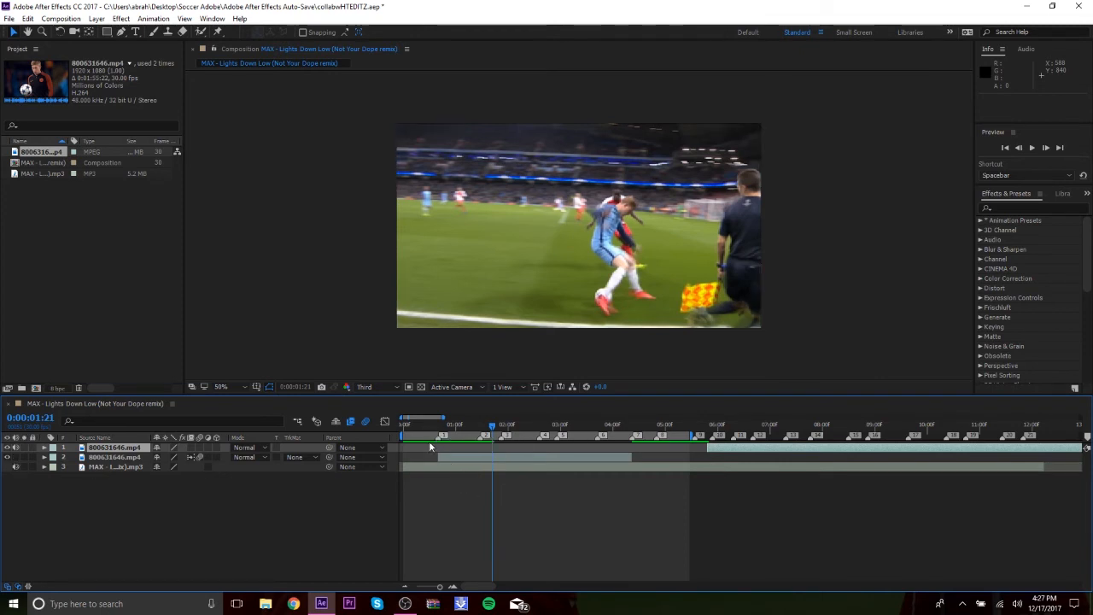
left_click(403, 423)
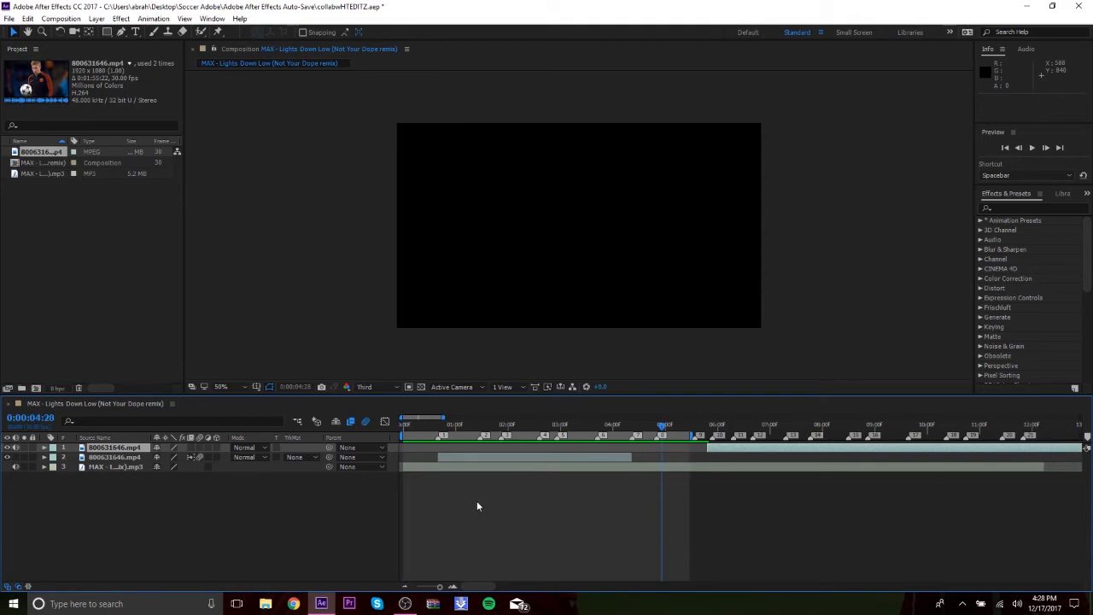
left_click(443, 424)
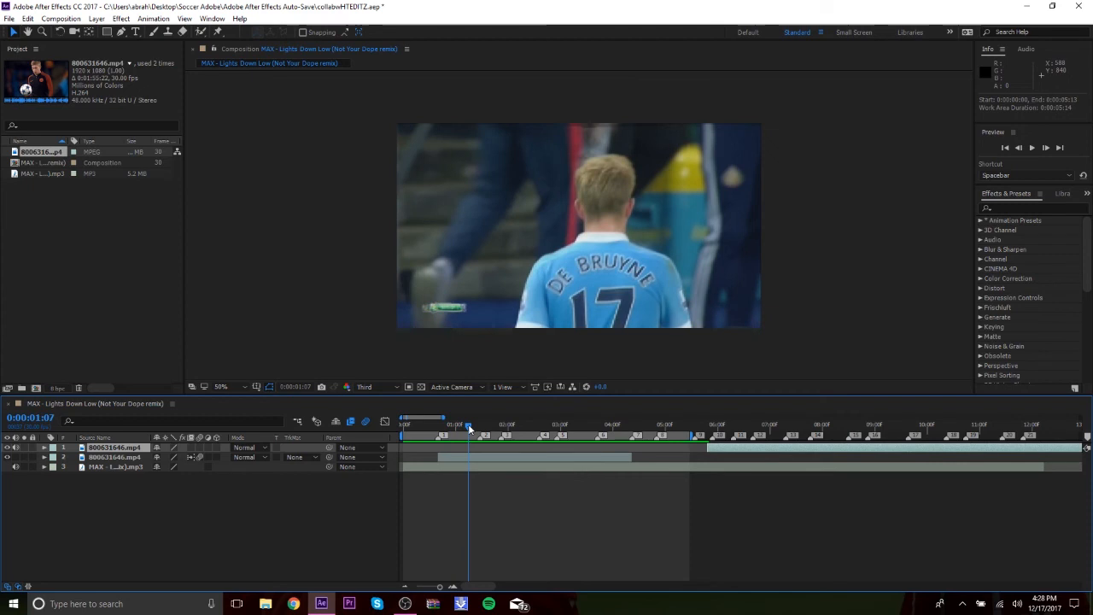
mouse_move(468, 424)
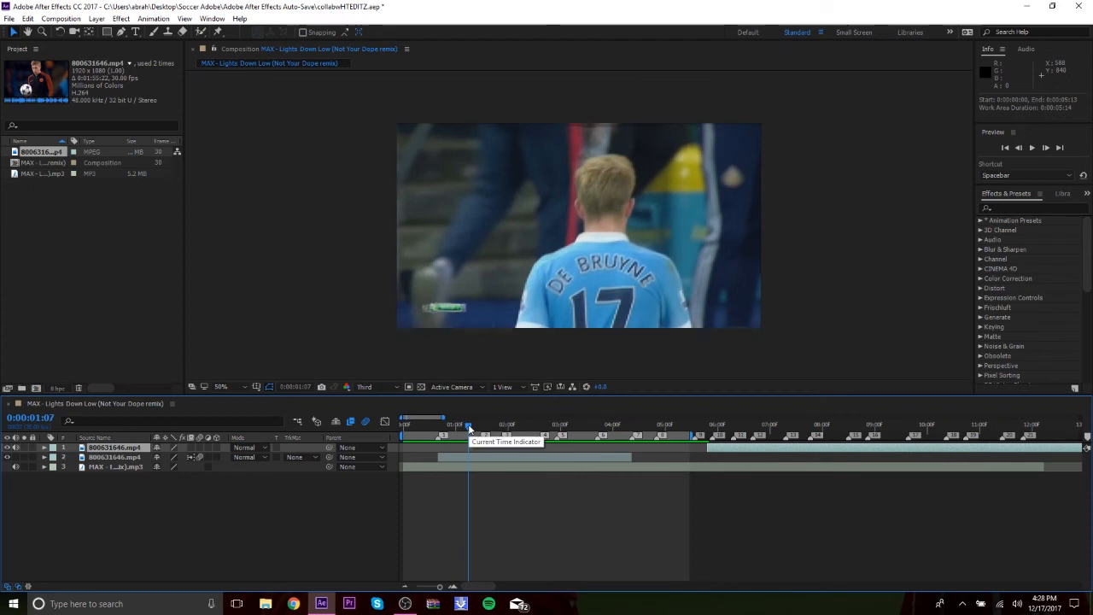
mouse_move(516, 505)
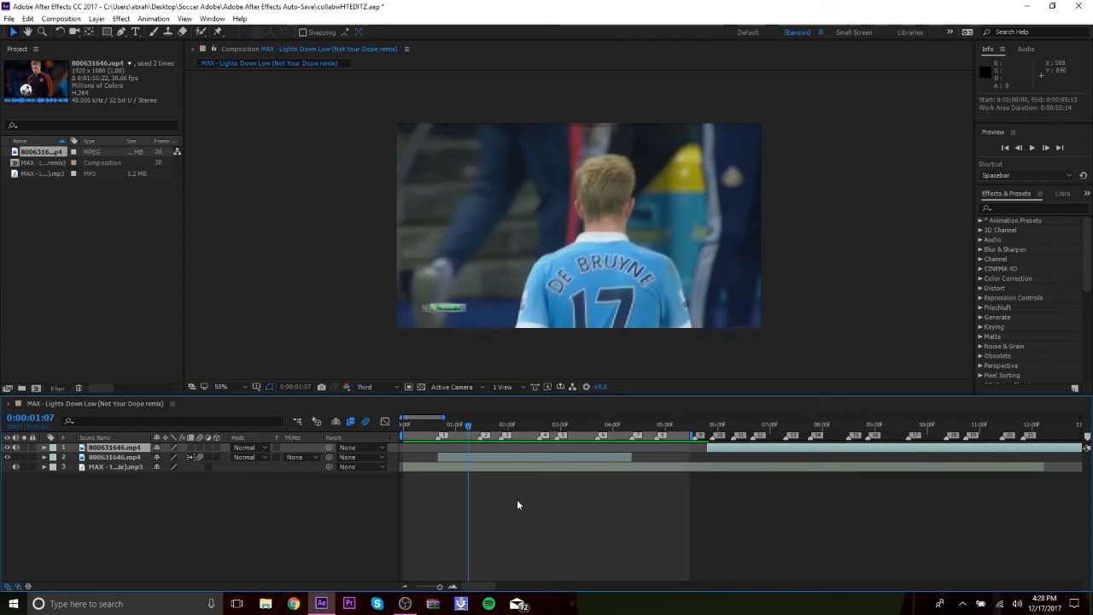